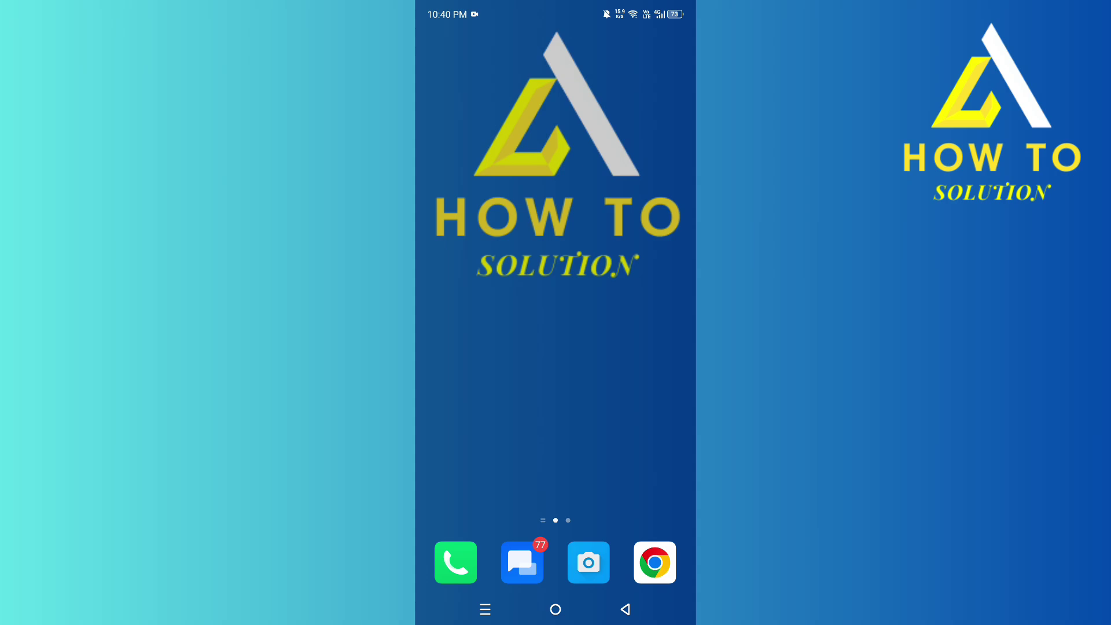
Launch Chrome from the home screen dock and search Google for "roblox appeal".
{"action": "left_click", "coordinate": [653, 562]}
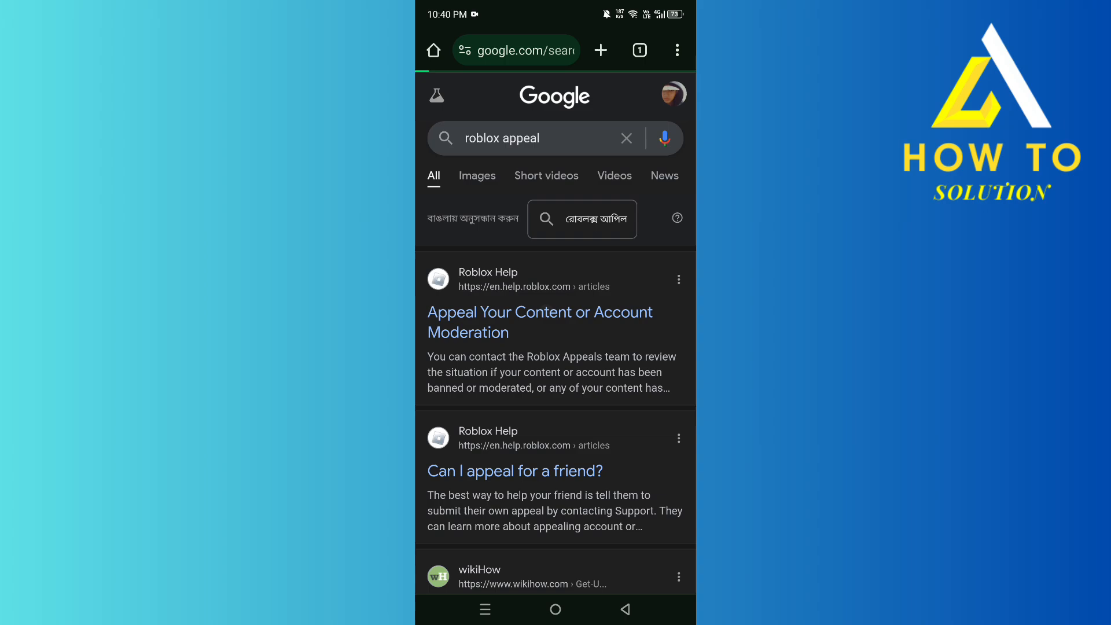
Follow the Roblox Help result through to the Contact Us form on roblox.com/support.
{"action": "left_click", "coordinate": [538, 323]}
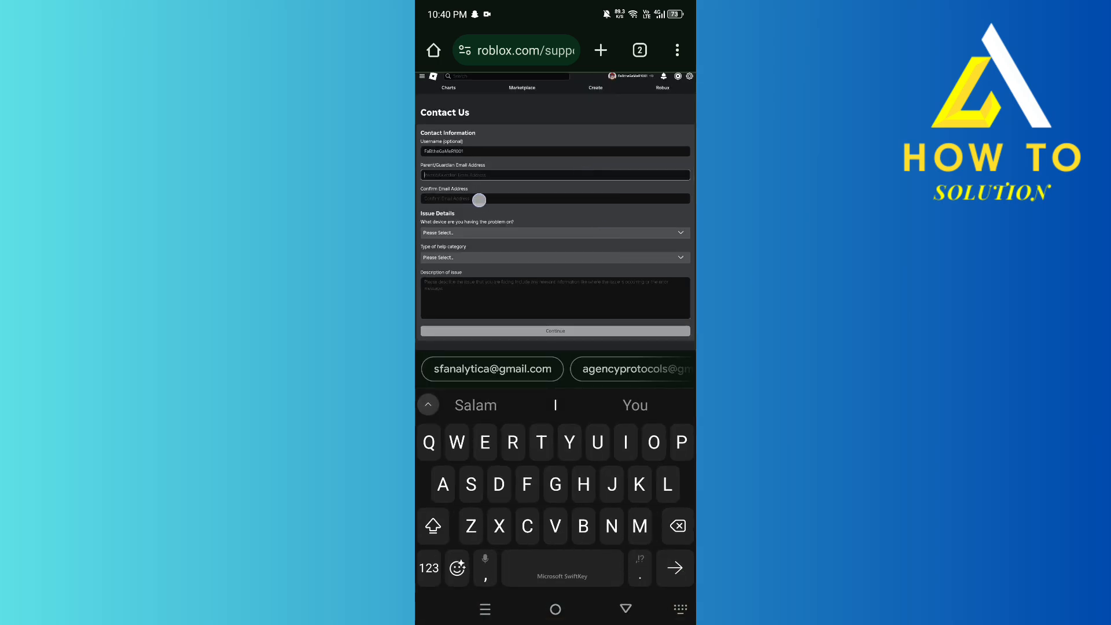
Choose Chromebook as the device and Technical Support as the help category.
{"action": "left_click", "coordinate": [554, 233]}
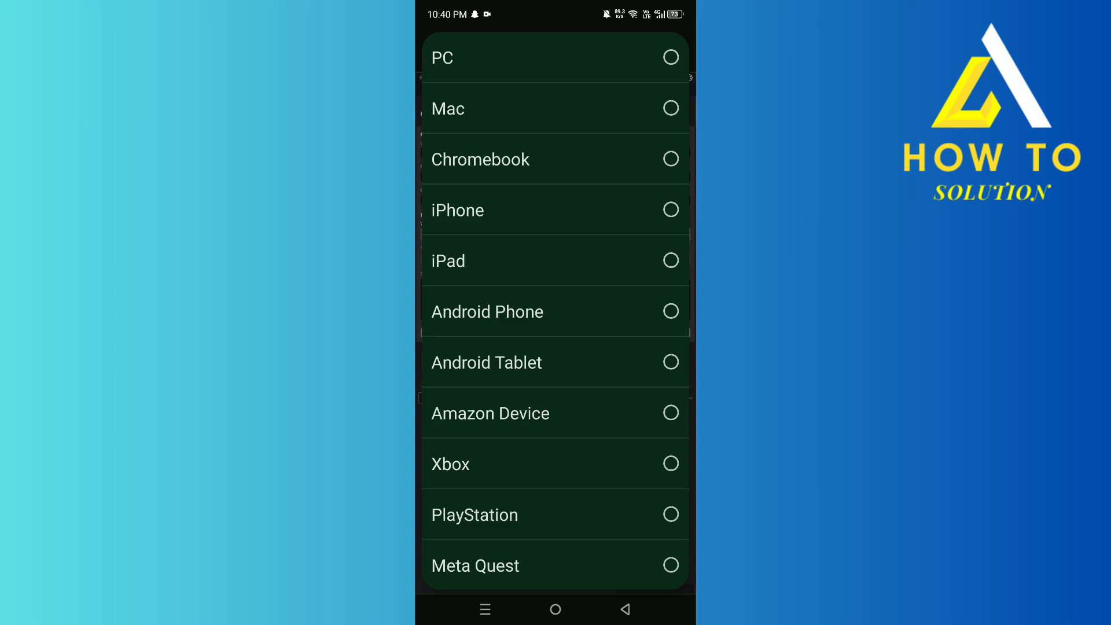
{"action": "scroll", "scroll_direction": "down", "scroll_amount": 3}
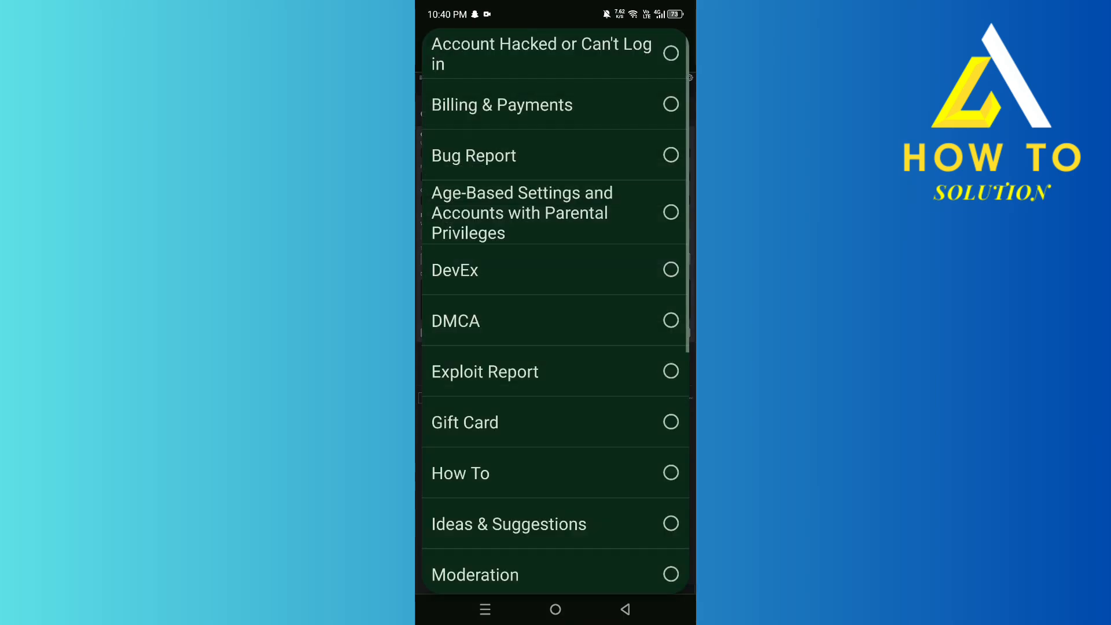
{"action": "scroll", "scroll_direction": "down", "scroll_amount": 3}
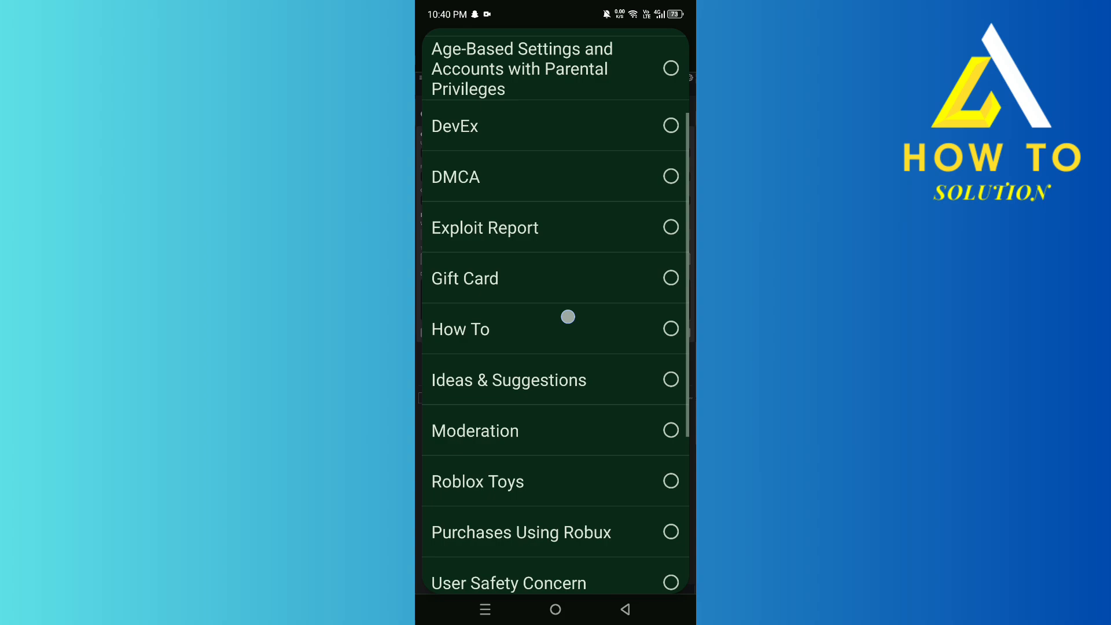
{"action": "scroll", "scroll_direction": "down", "scroll_amount": 3}
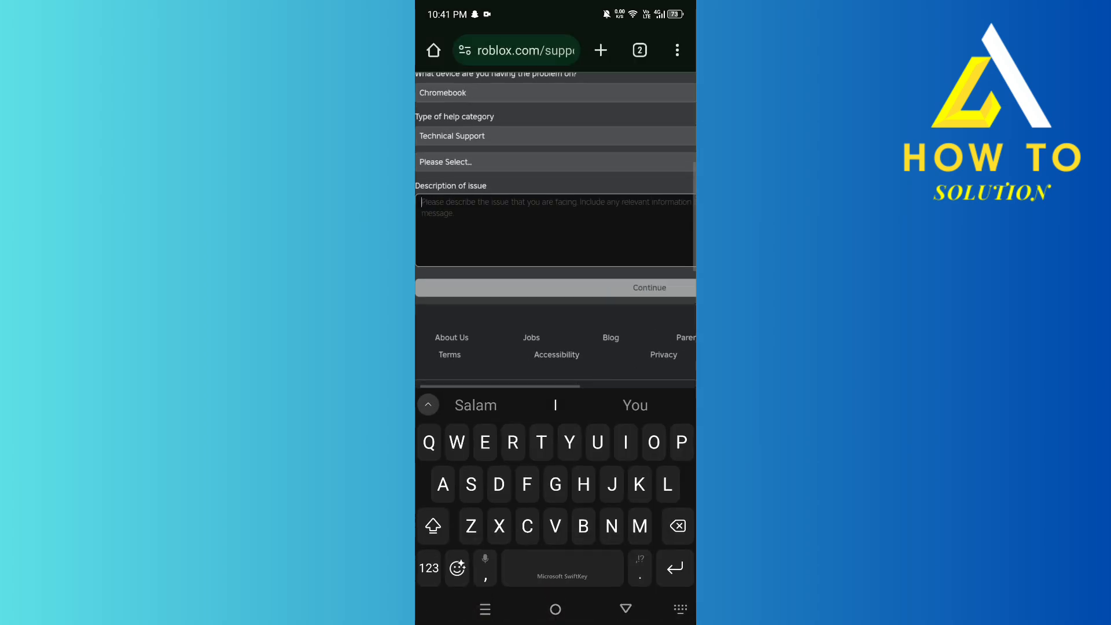
Write the issue description: banned by accident for a mistyped word, "Please unban" request.
{"action": "type", "text": "Hey I was banned for \""}
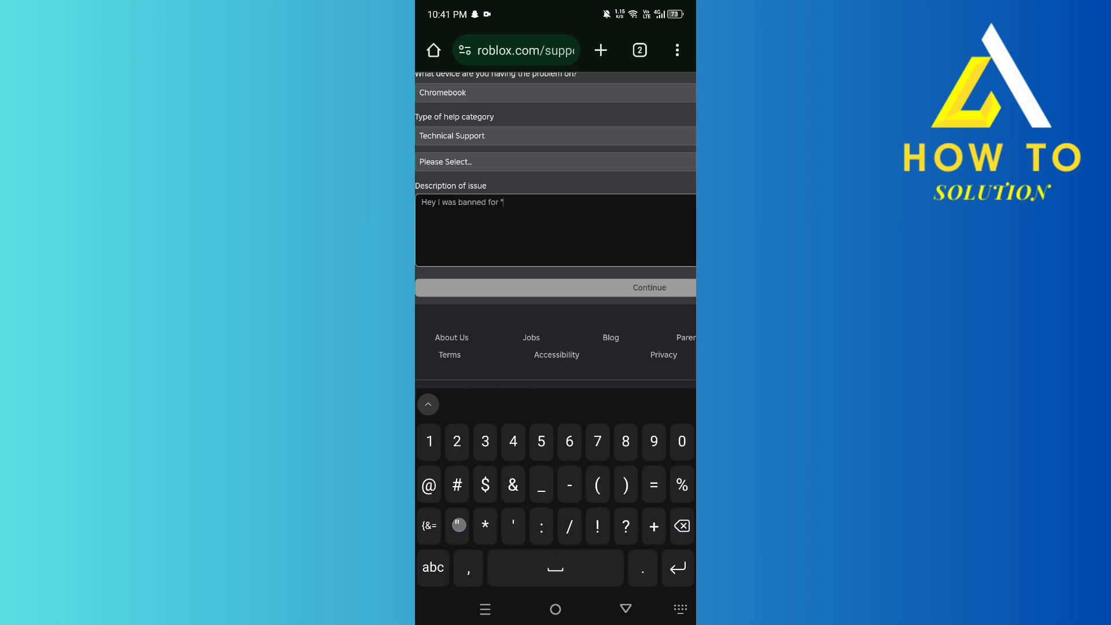
{"action": "type", "text": "reason"}
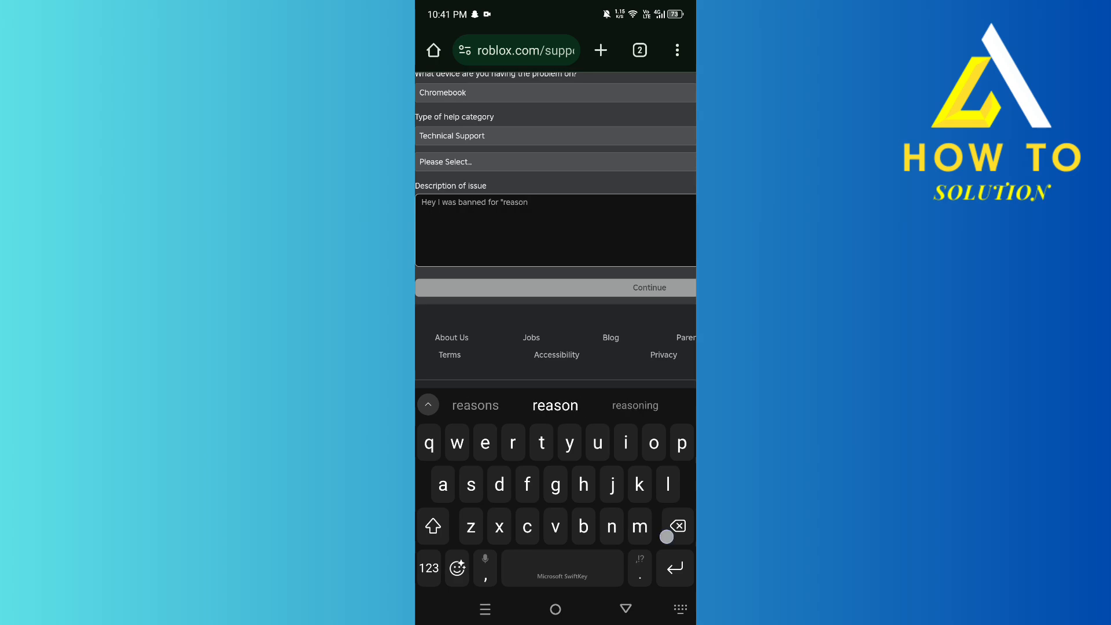
{"action": "left_click", "coordinate": [674, 526]}
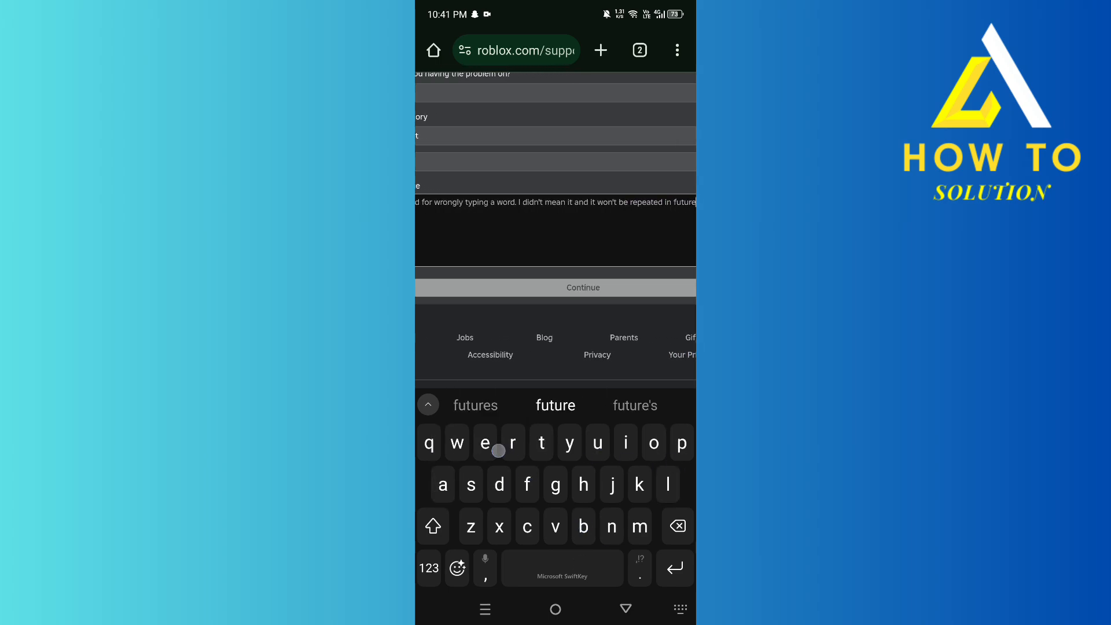
{"action": "type", "text": "Please unab"}
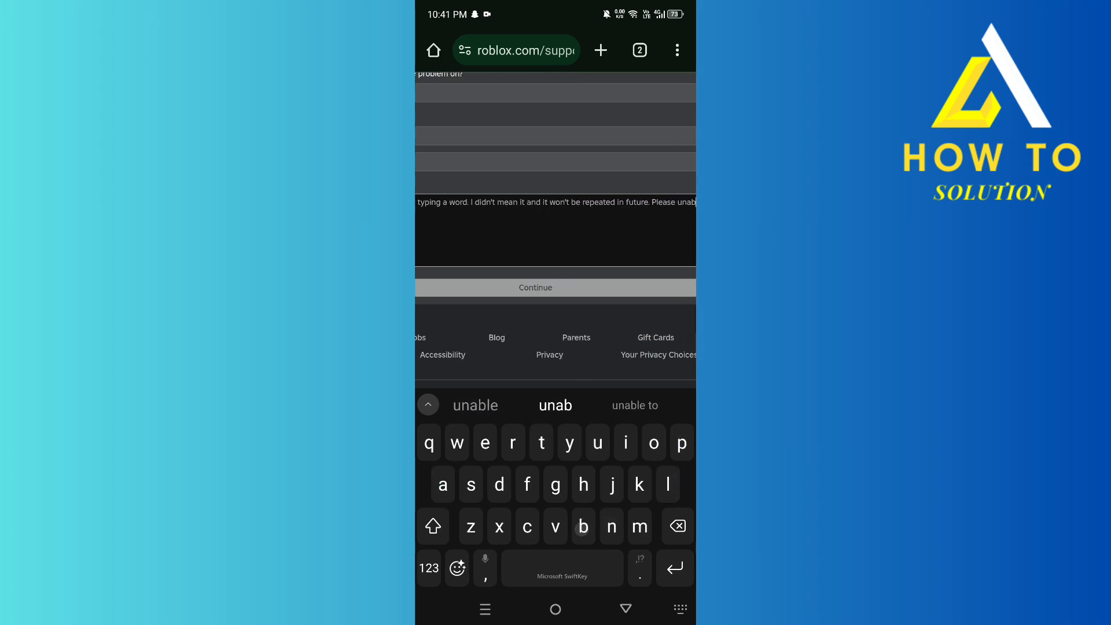